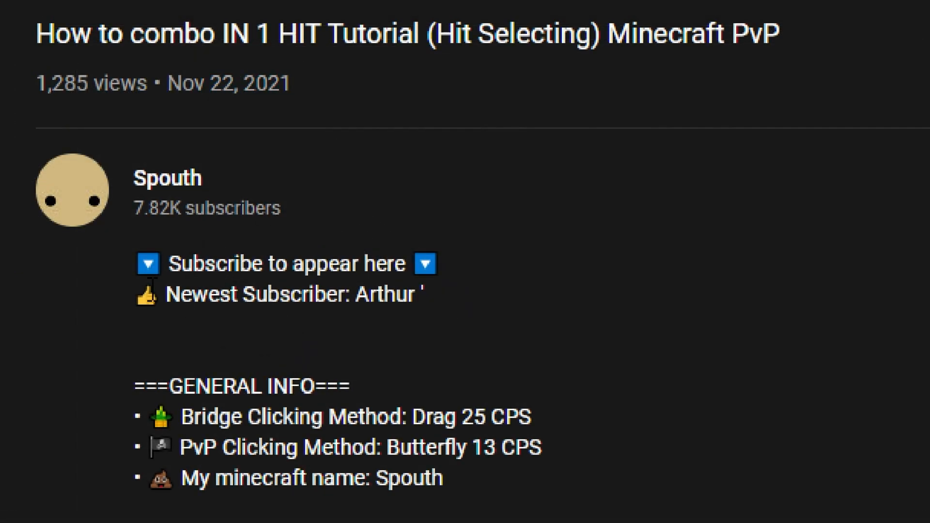
Bring up the upscaleforvid folder with the original clip, Flowframes shortcut and batch file
double_click(290, 294)
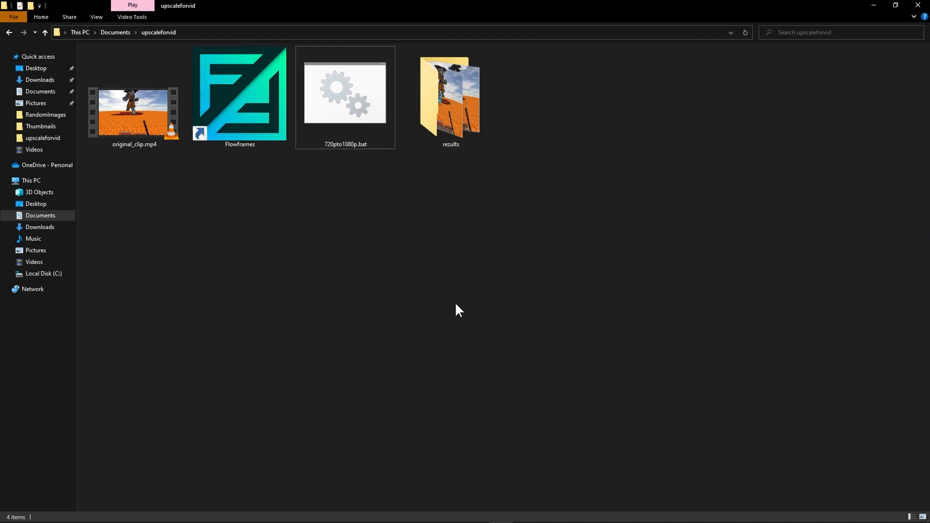
mouse_move(279, 216)
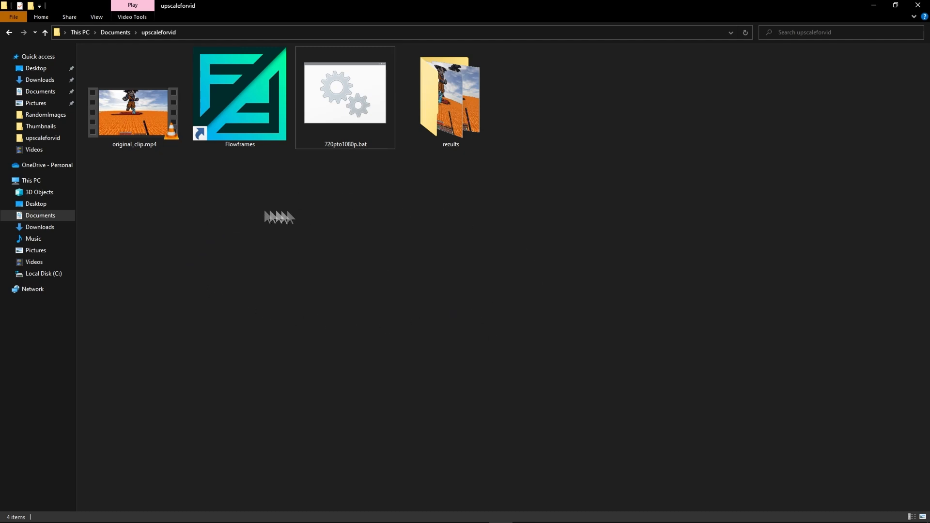
mouse_move(245, 228)
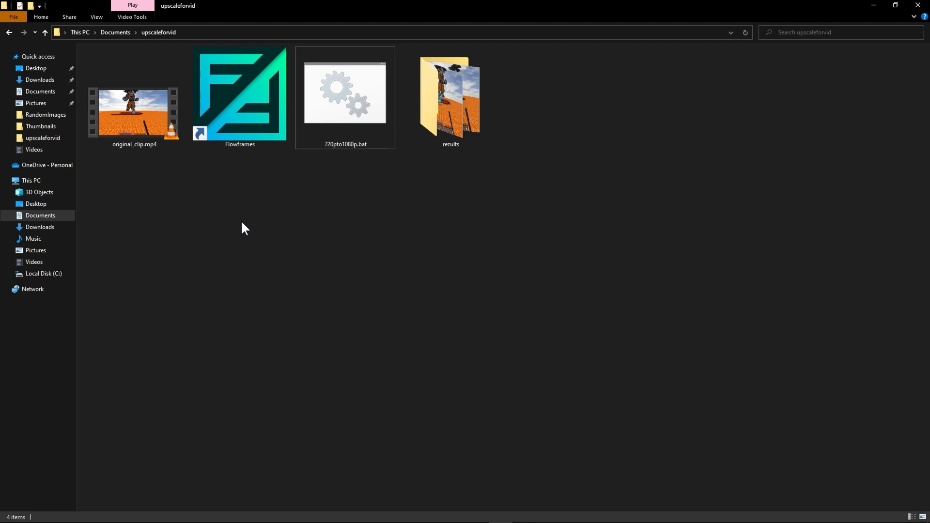
mouse_move(142, 188)
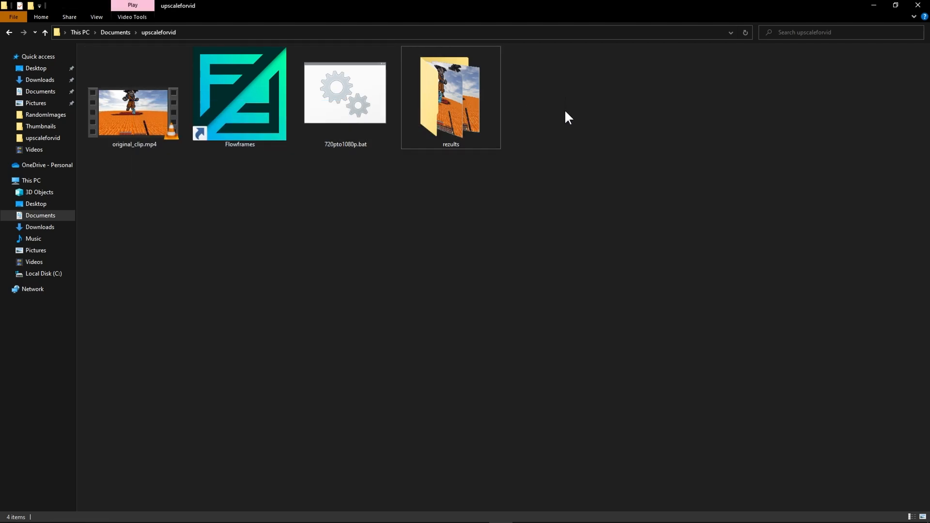
mouse_move(558, 115)
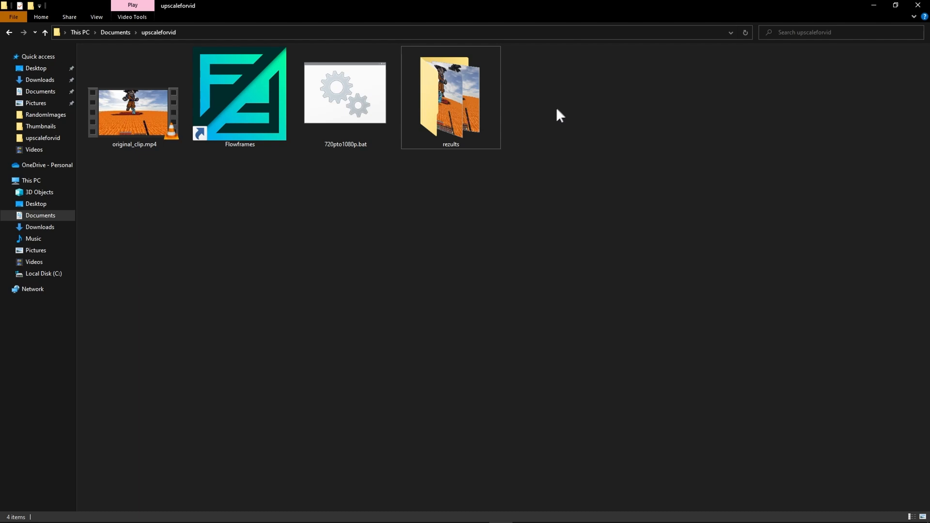
mouse_move(249, 198)
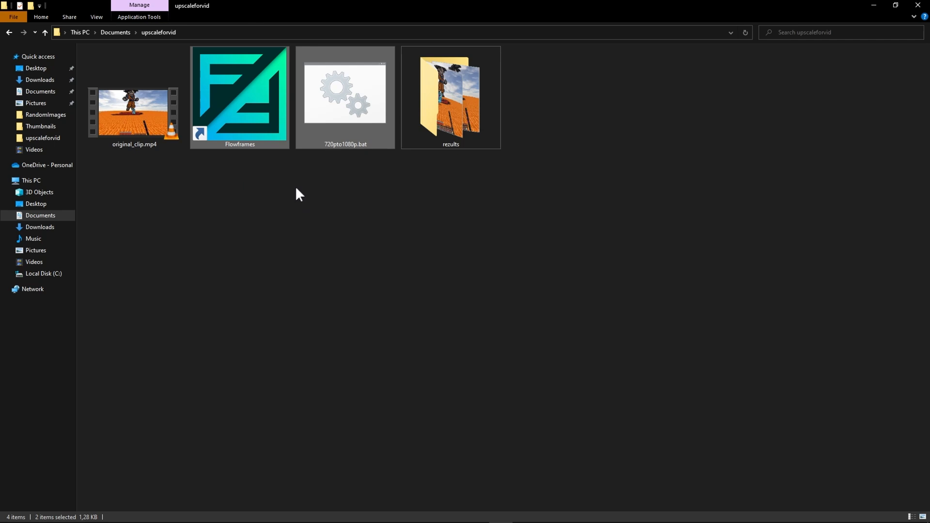
left_click(134, 112)
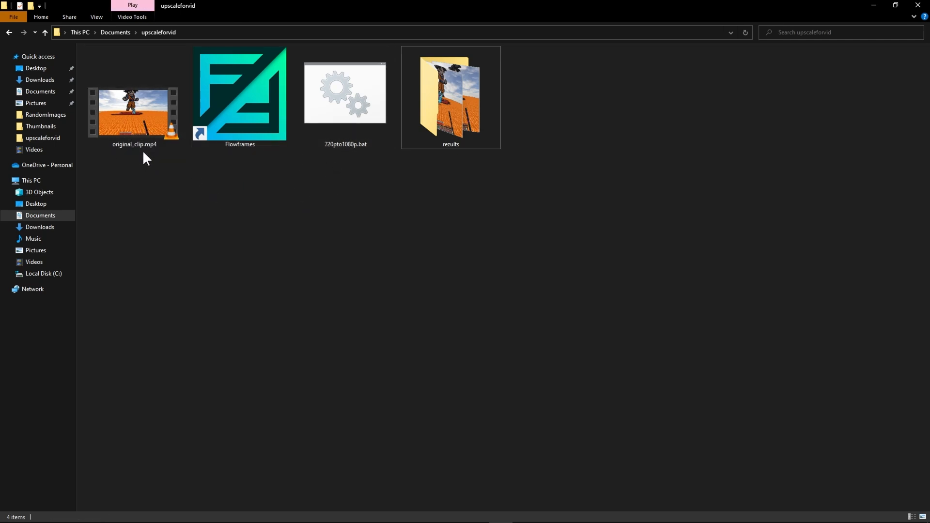
left_click(133, 113)
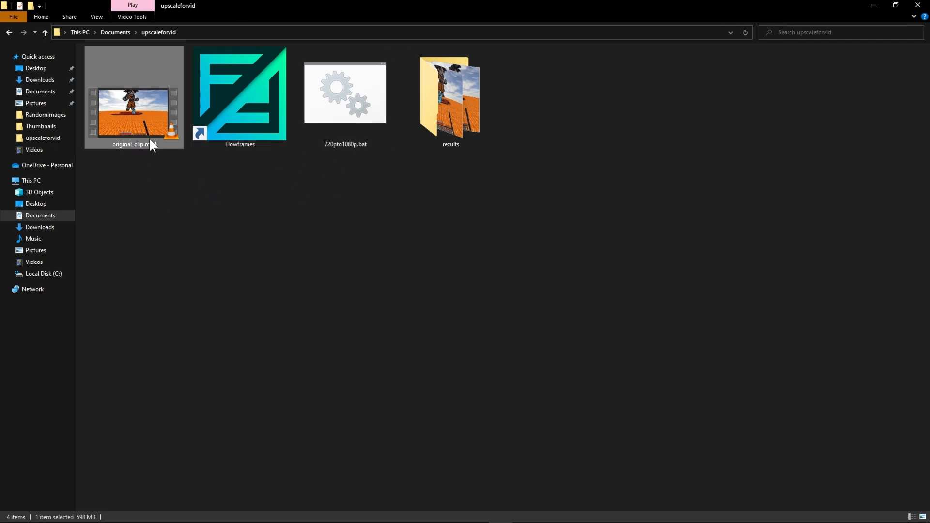
double_click(134, 110)
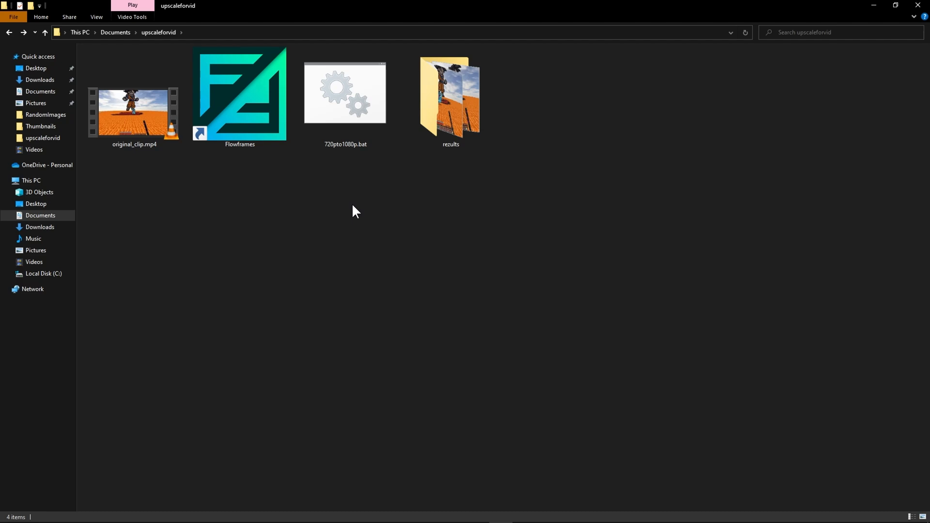
mouse_move(254, 224)
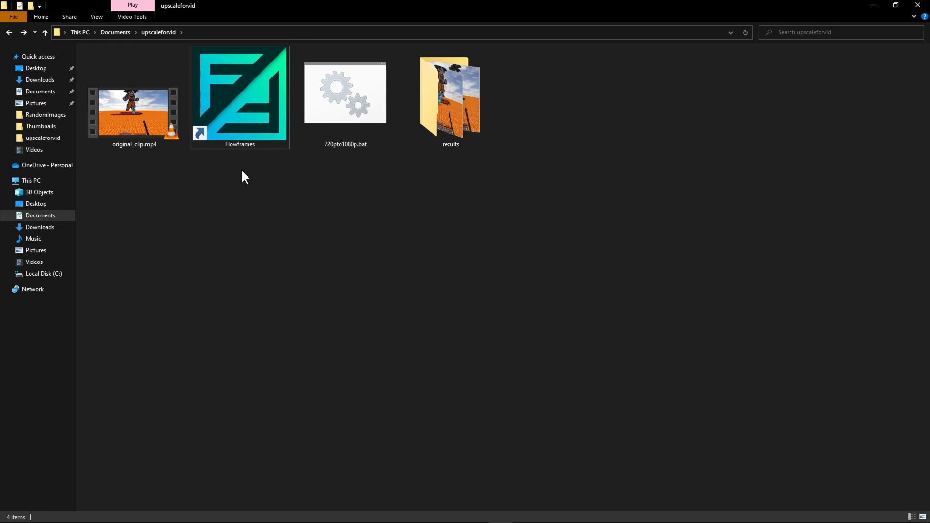
mouse_move(242, 184)
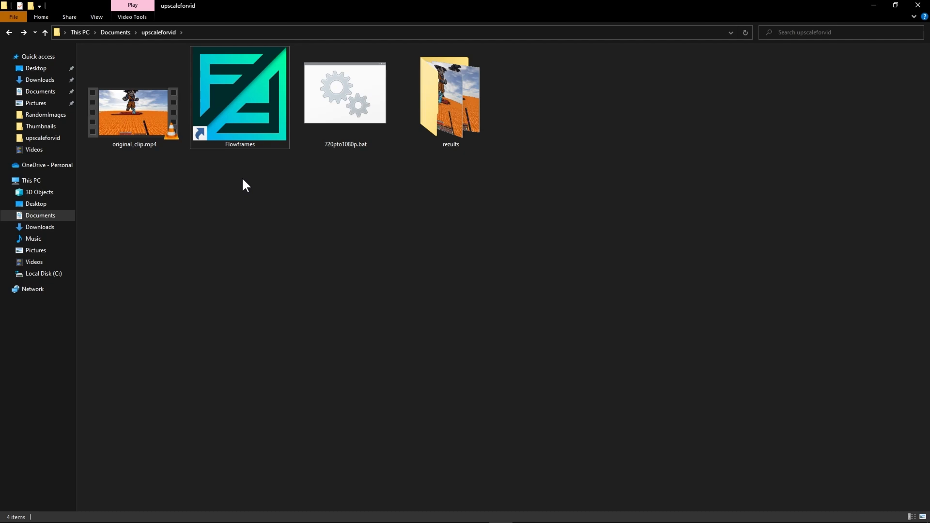
mouse_move(237, 160)
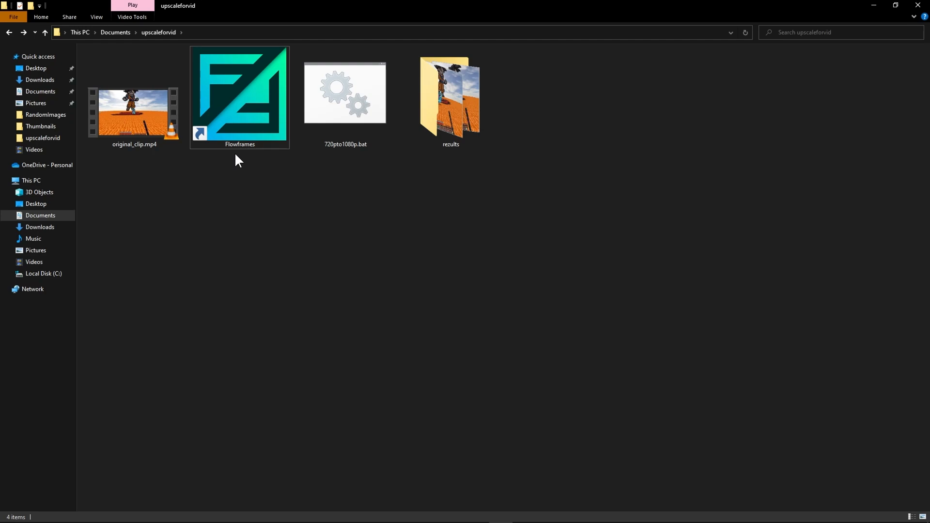
Launch Flowframes with original_clip.mp4 and choose the interpolation factor for 60 FPS input
double_click(239, 94)
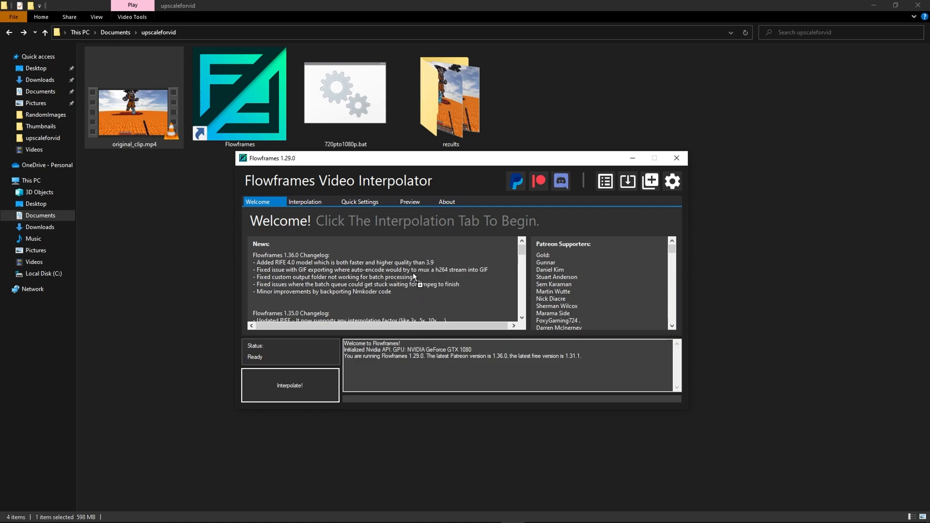
left_click(305, 201)
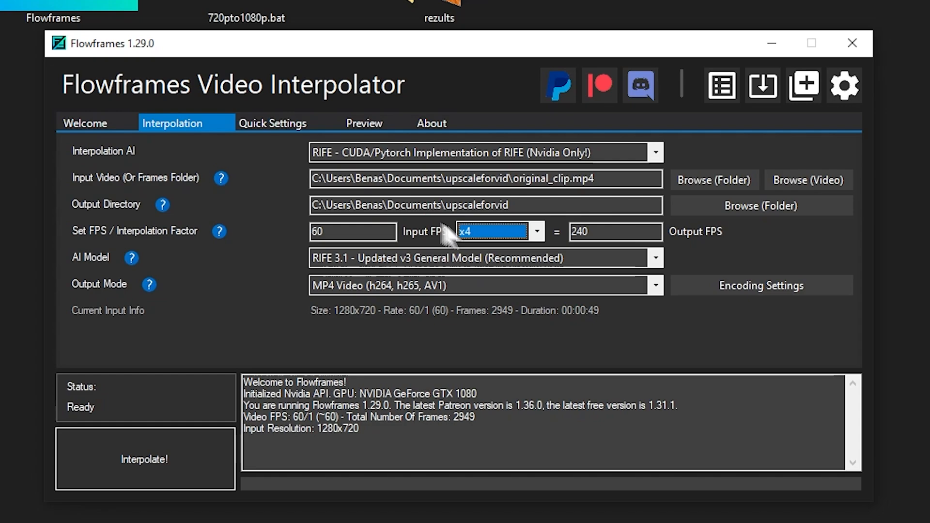
left_click(534, 231)
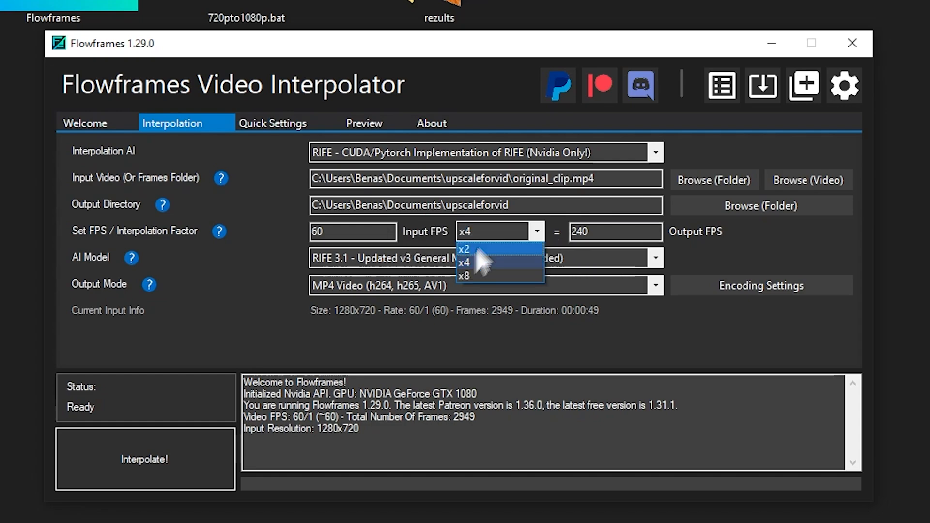
left_click(464, 275)
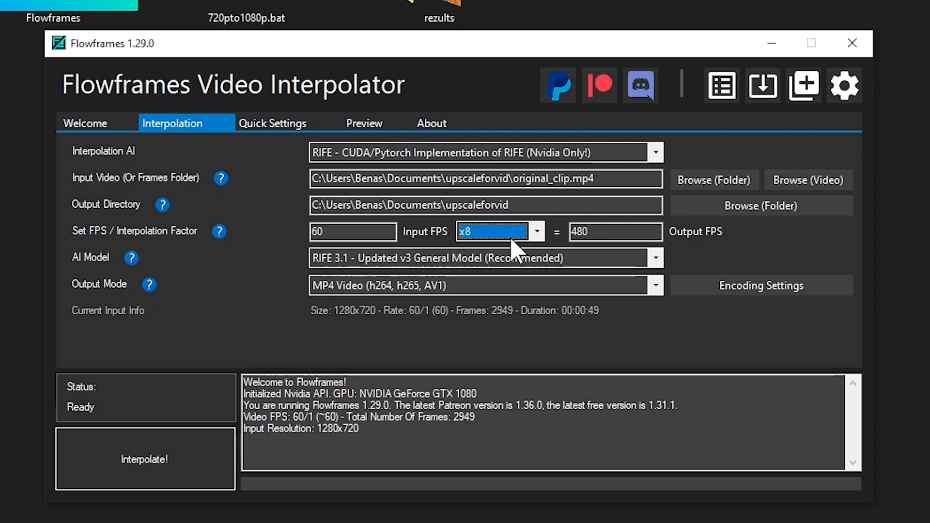
mouse_move(564, 230)
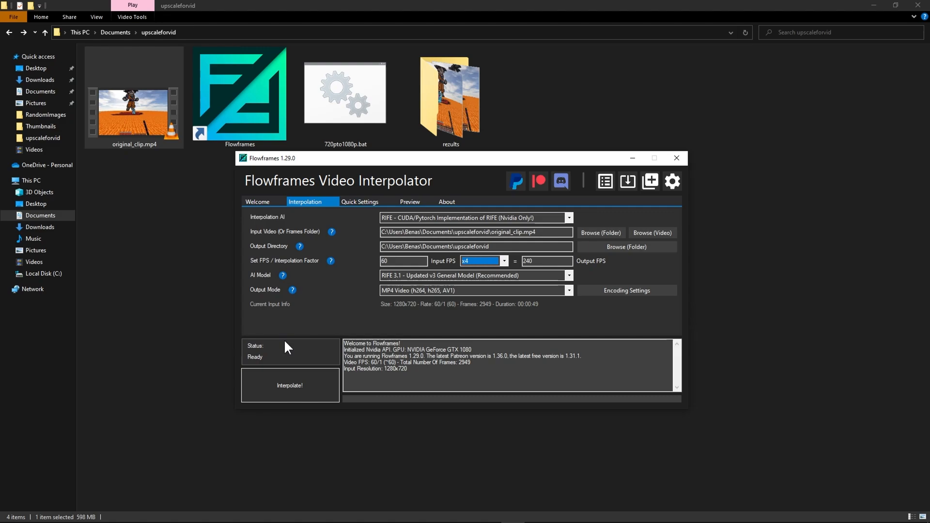
mouse_move(271, 341)
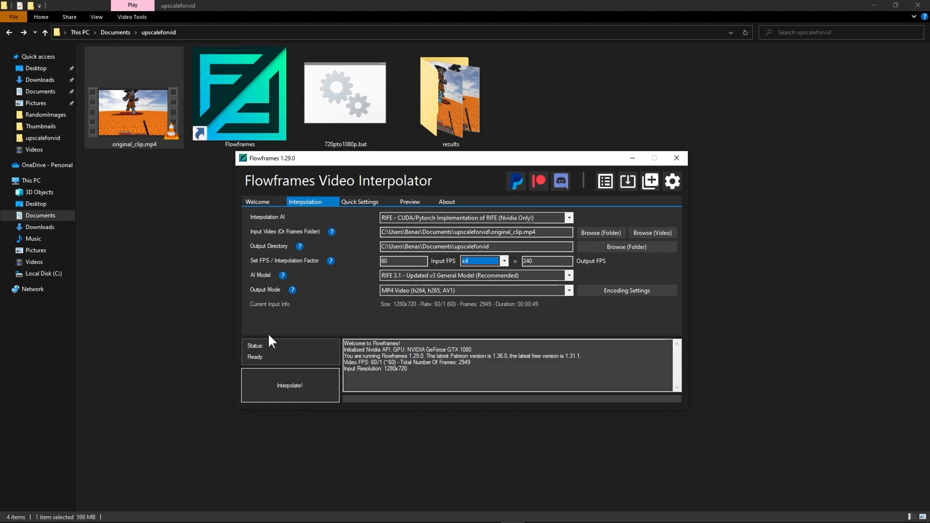
mouse_move(340, 326)
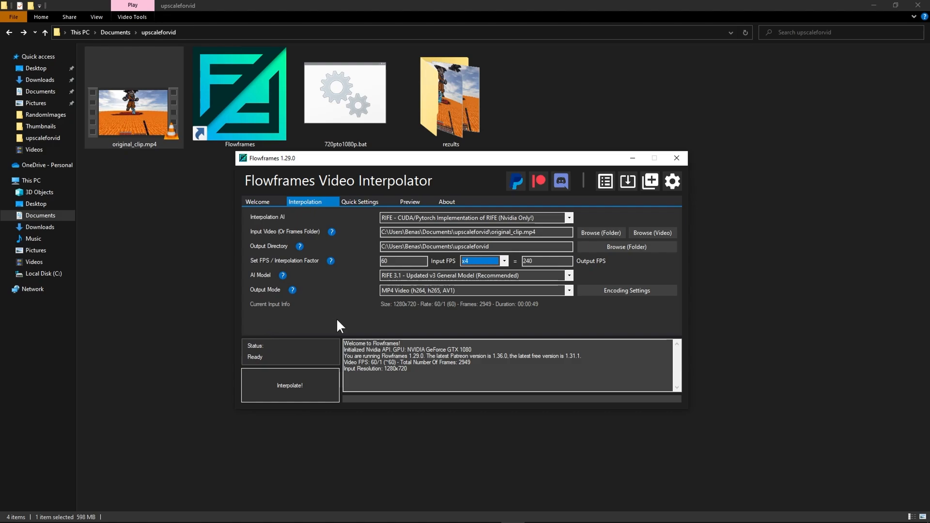
mouse_move(335, 328)
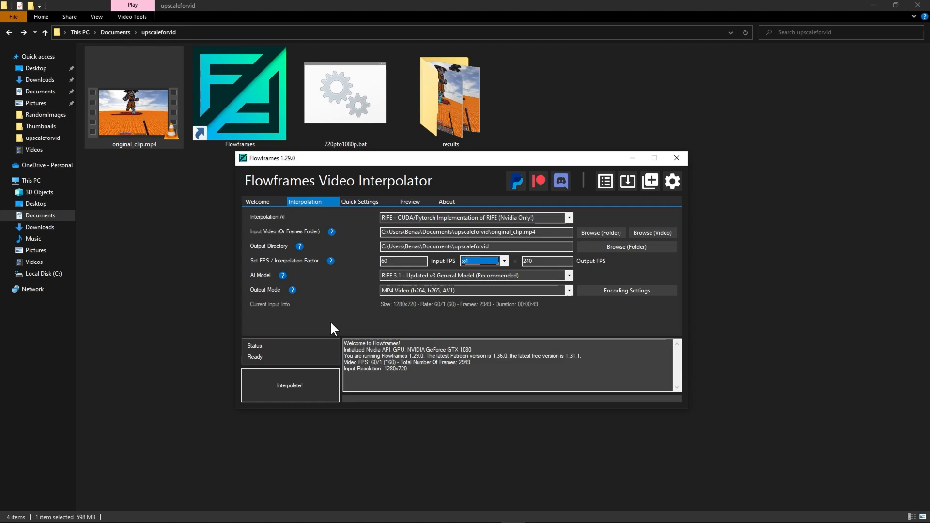
mouse_move(328, 322)
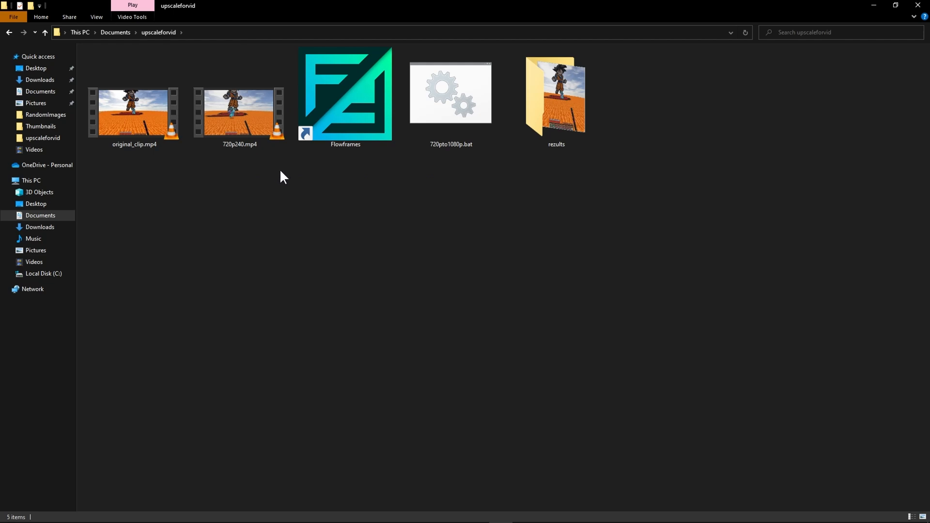
mouse_move(143, 163)
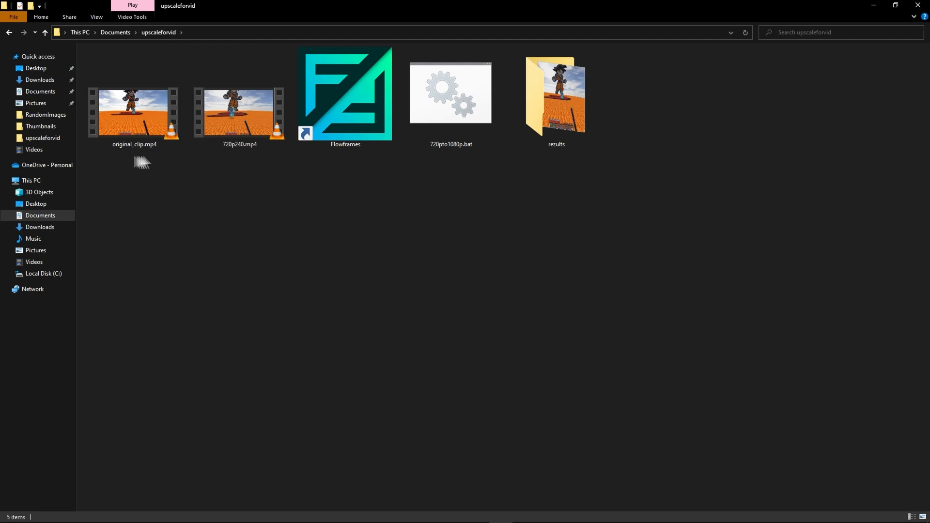
left_click(239, 112)
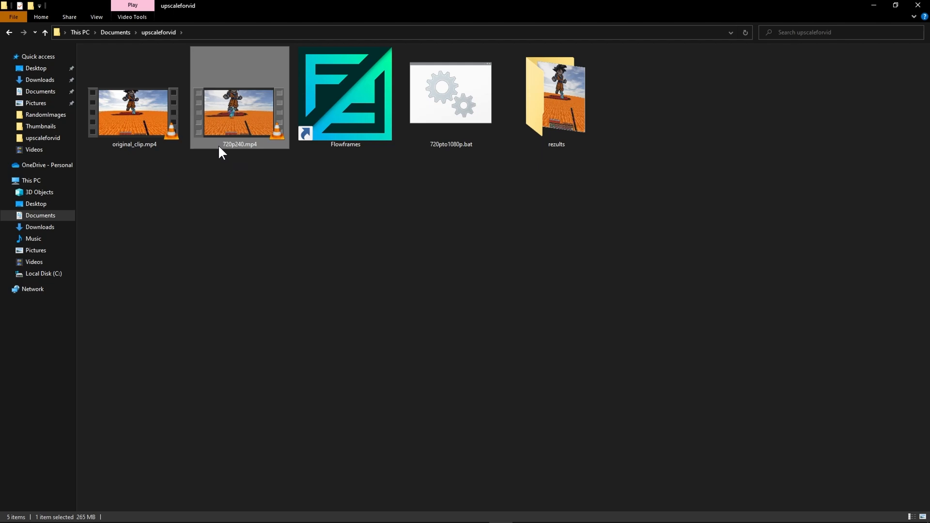
mouse_move(228, 175)
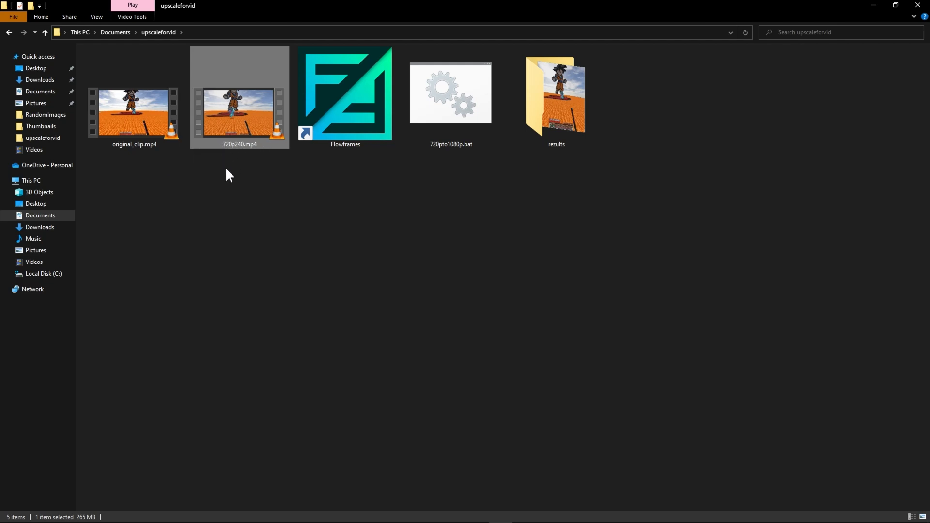
mouse_move(246, 162)
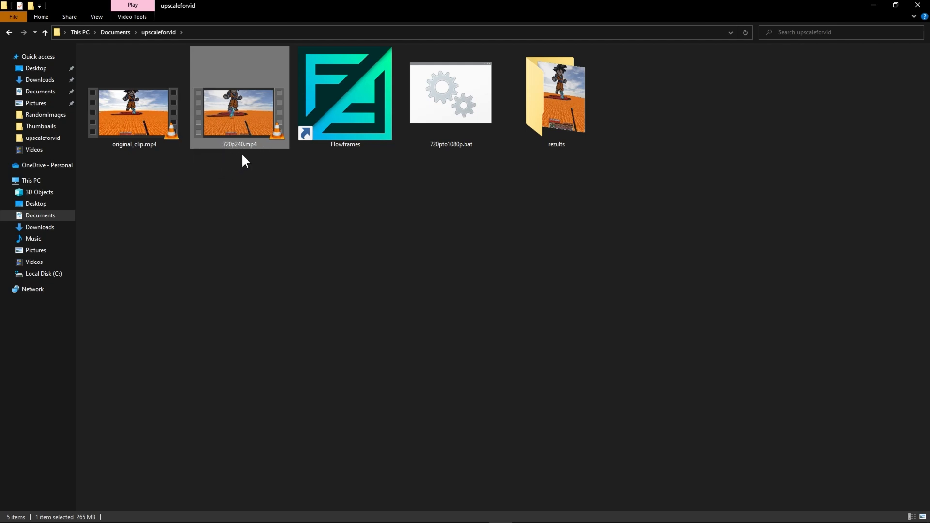
right_click(239, 112)
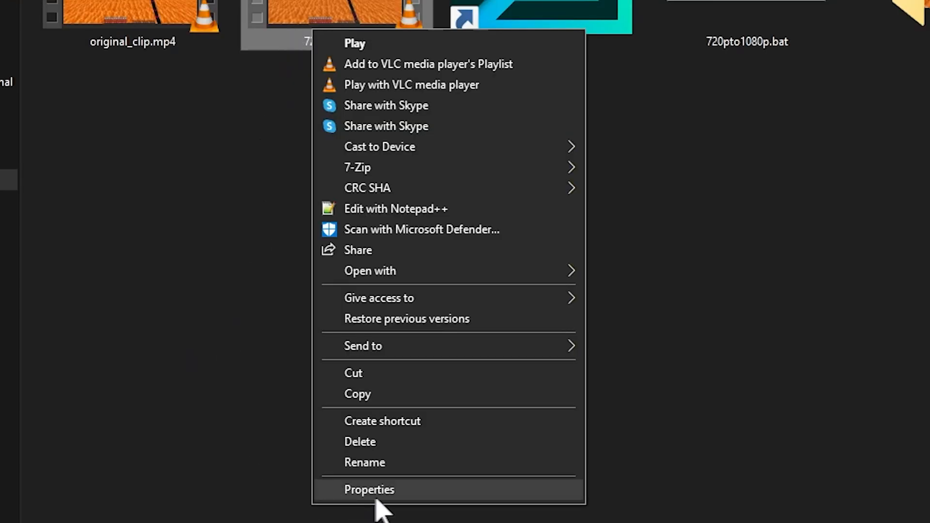
left_click(369, 489)
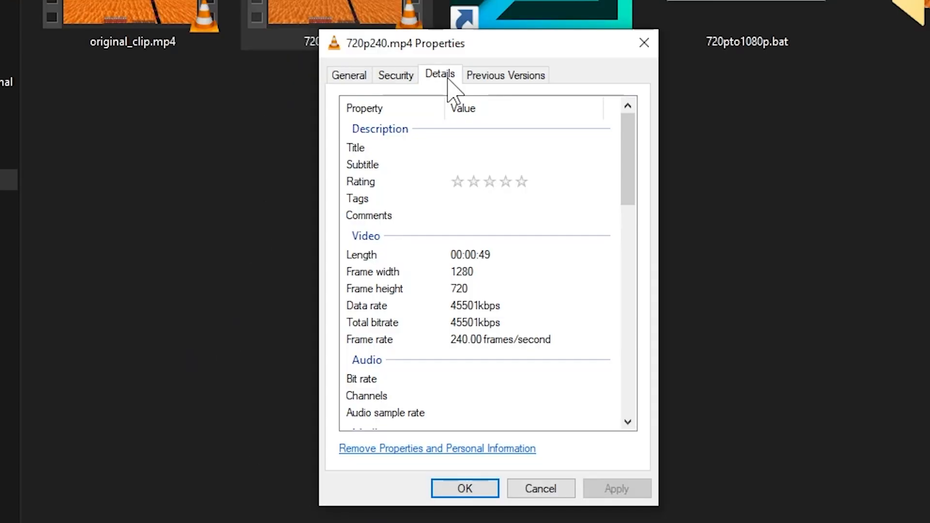
mouse_move(459, 353)
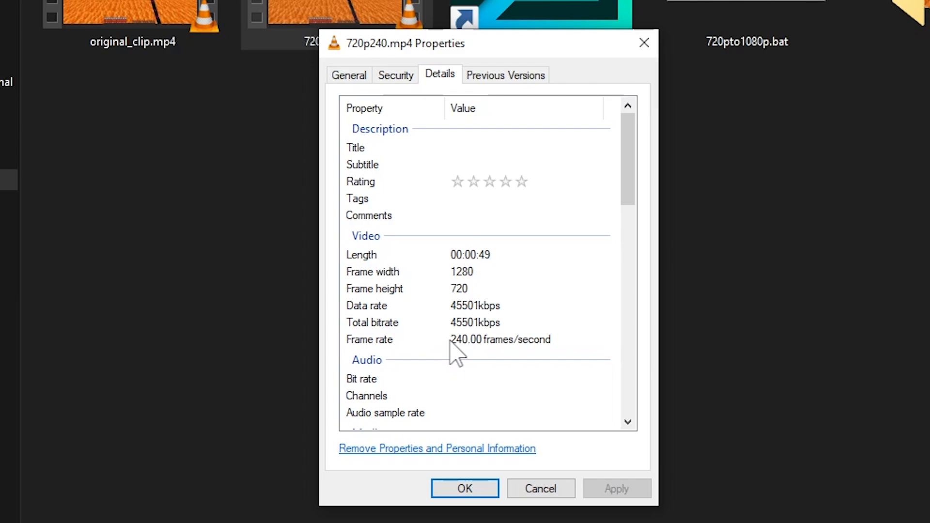
left_click(464, 488)
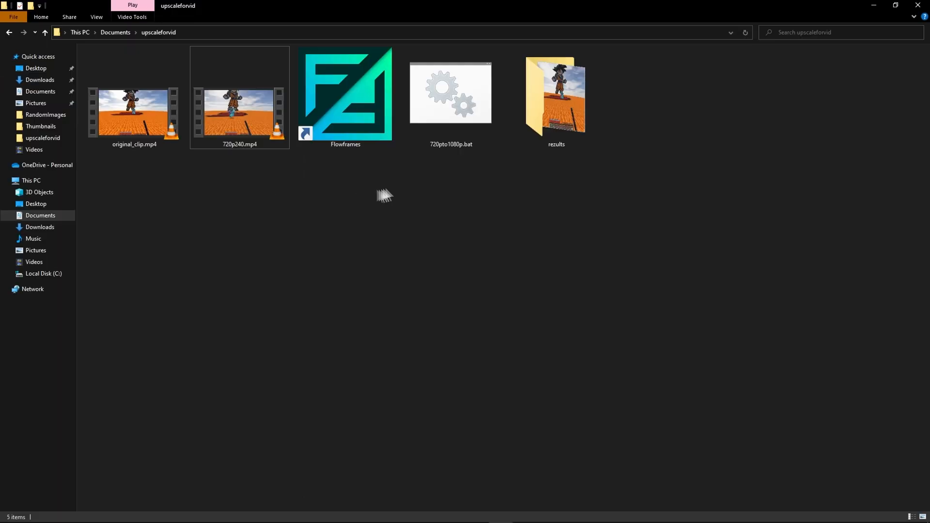
mouse_move(438, 164)
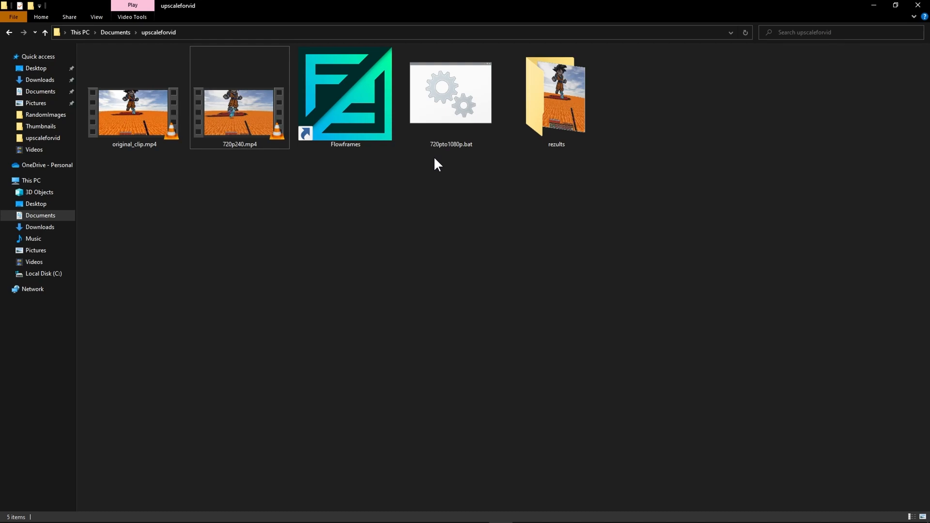
Run ffmpeg in Command Prompt to confirm it is installed
double_click(450, 93)
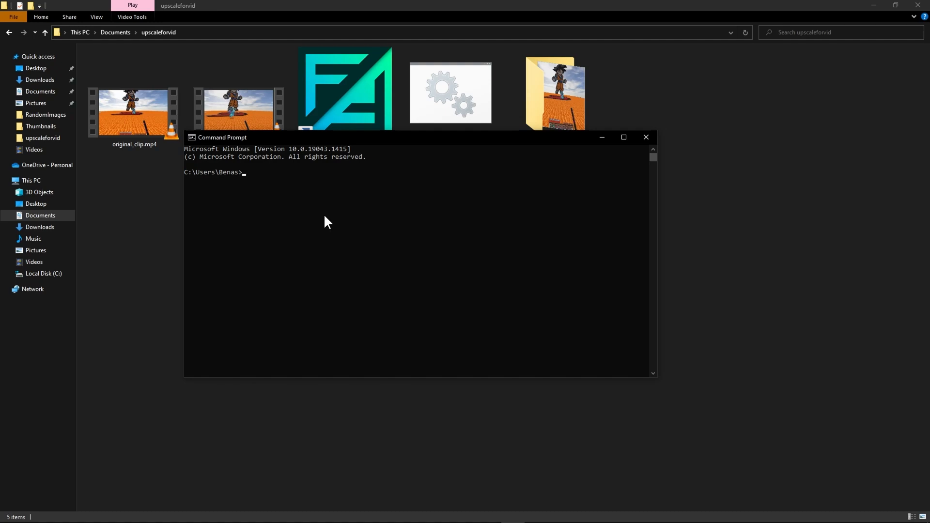
type("ffmpeg")
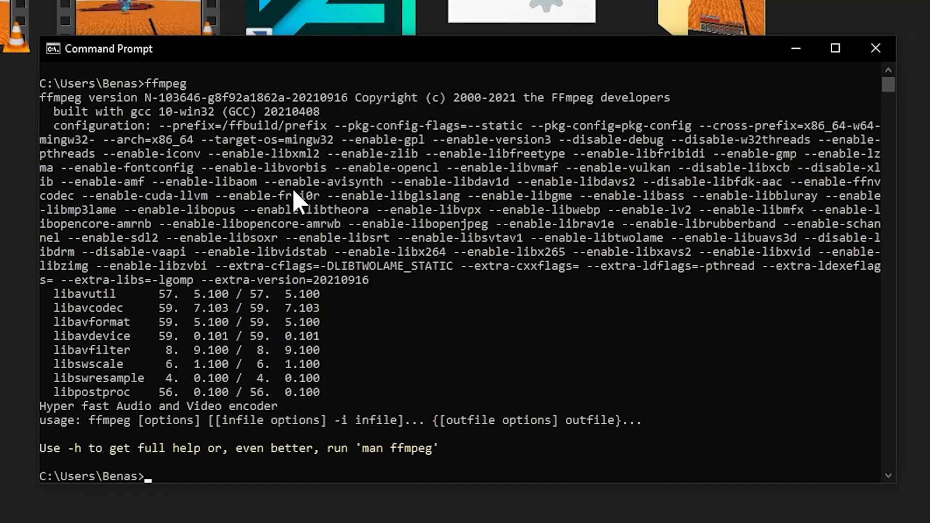
mouse_move(320, 160)
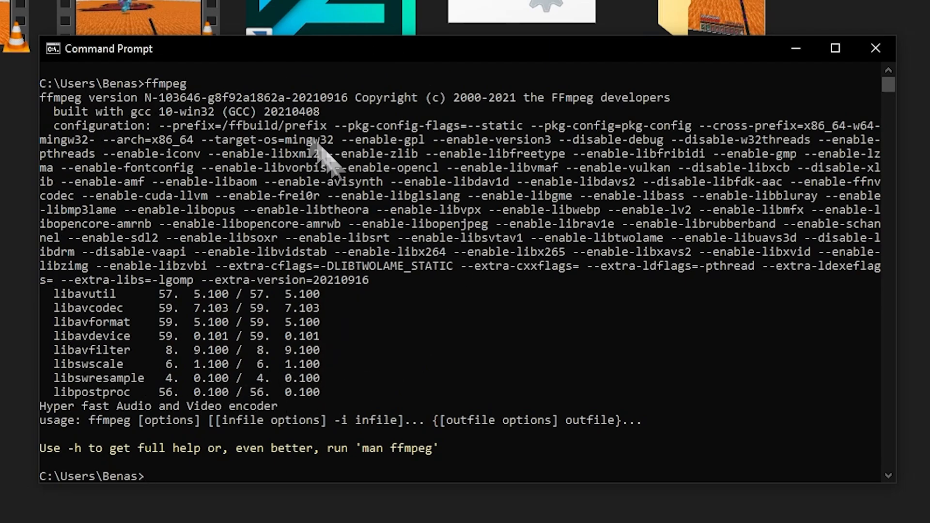
mouse_move(100, 332)
type("ssefsefsefsef")
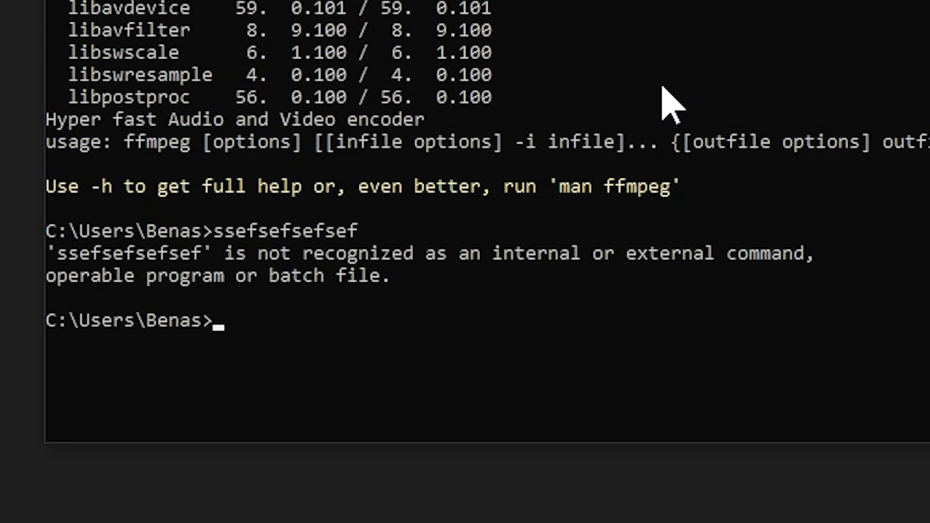
mouse_move(267, 260)
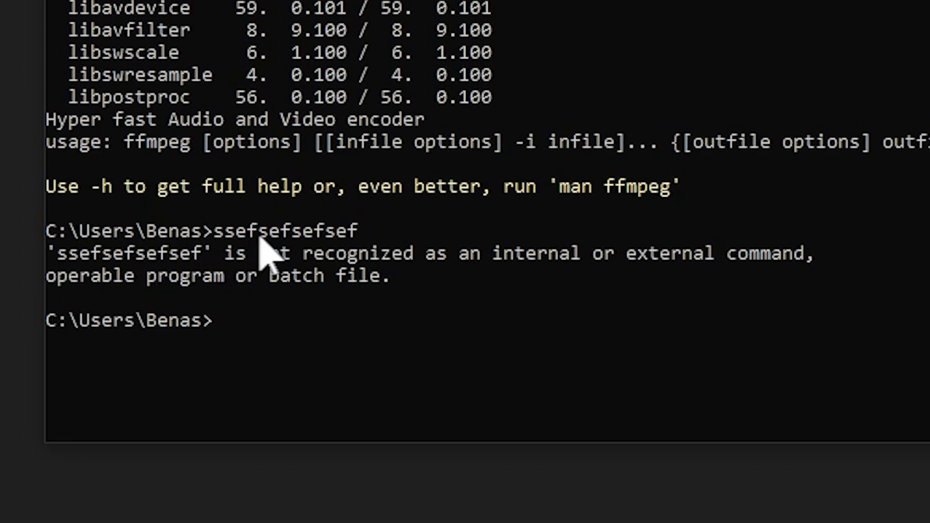
mouse_move(721, 299)
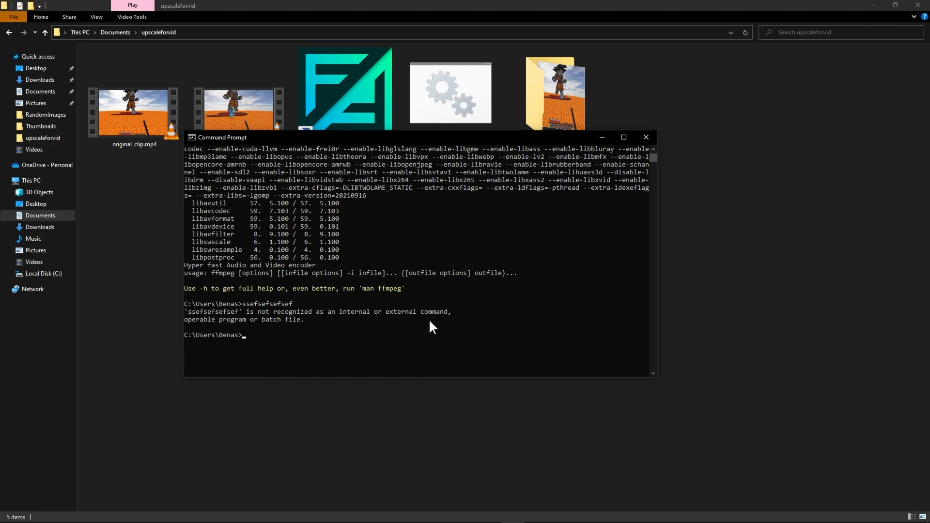
mouse_move(378, 326)
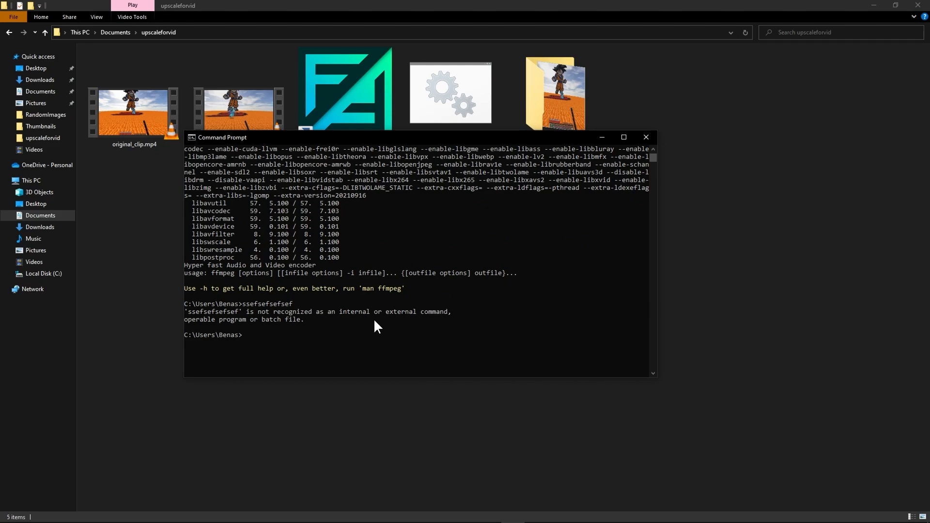
mouse_move(363, 328)
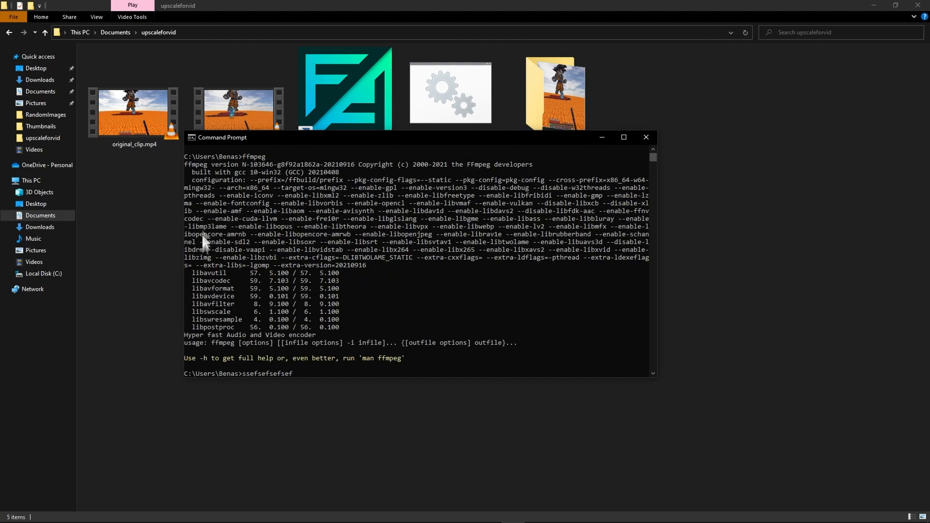
mouse_move(193, 172)
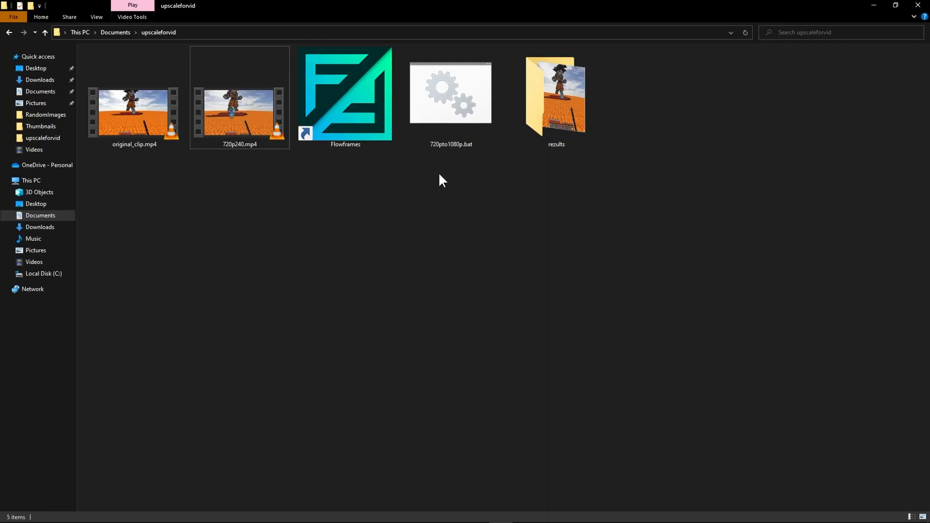
left_click(451, 95)
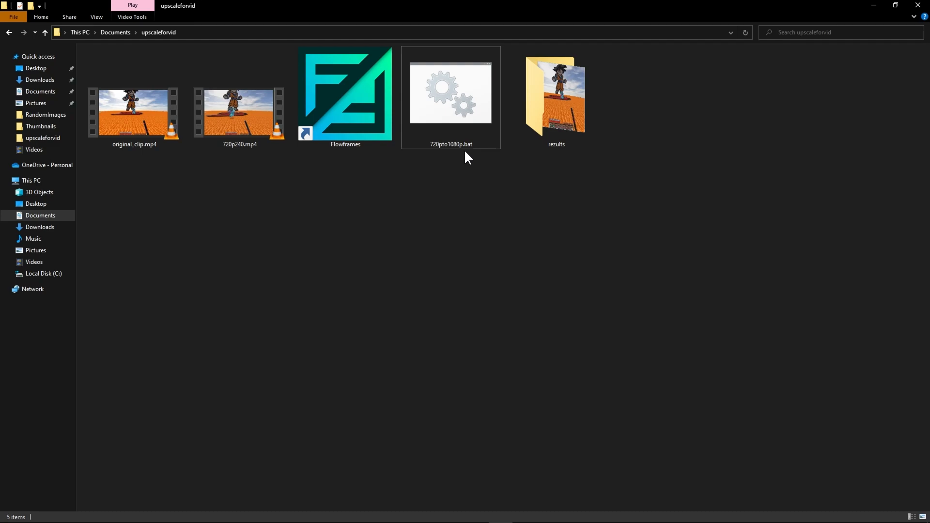
mouse_move(436, 118)
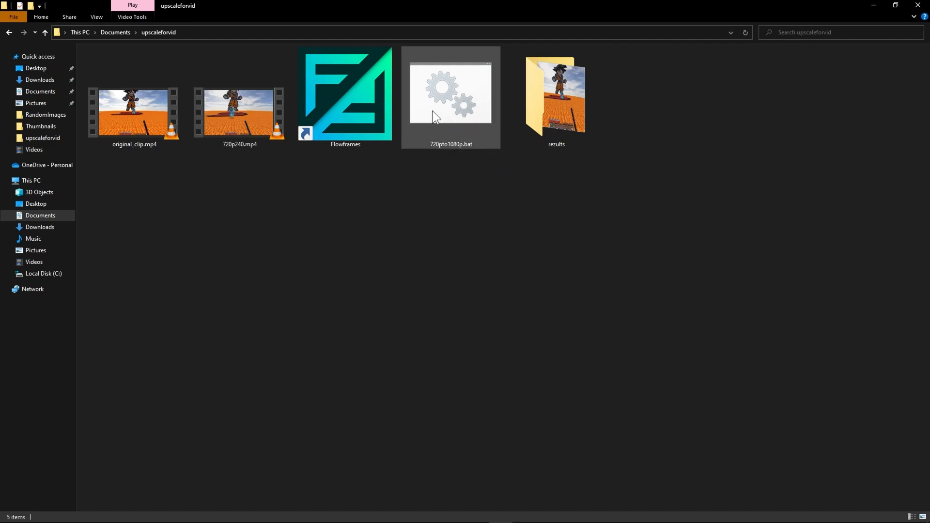
double_click(451, 97)
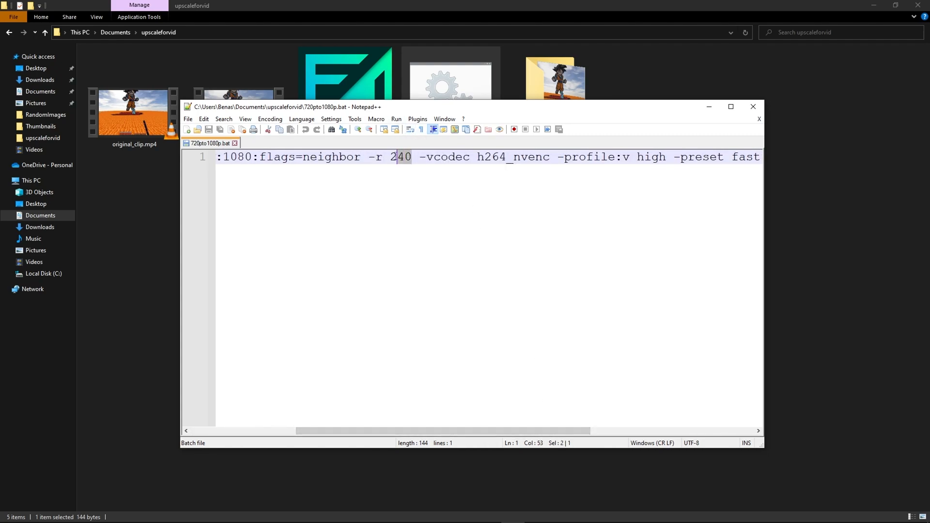
double_click(400, 157)
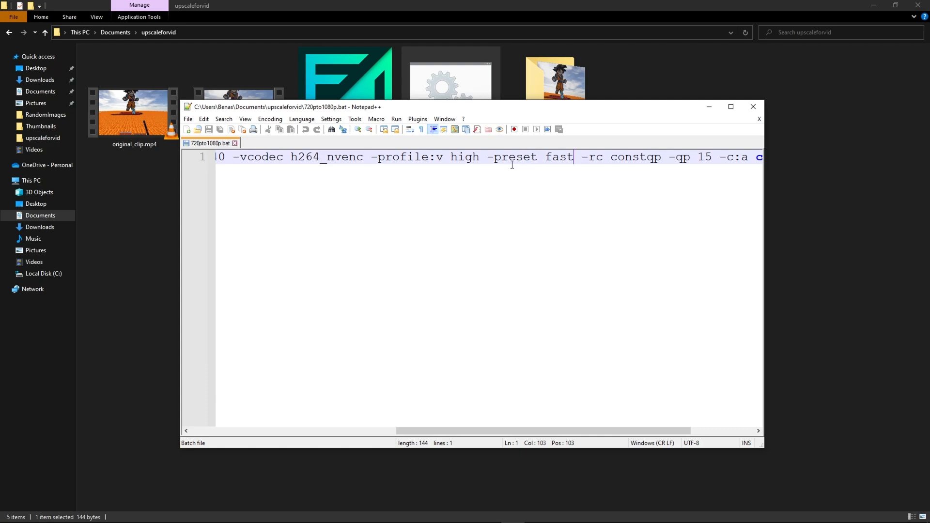
mouse_move(507, 168)
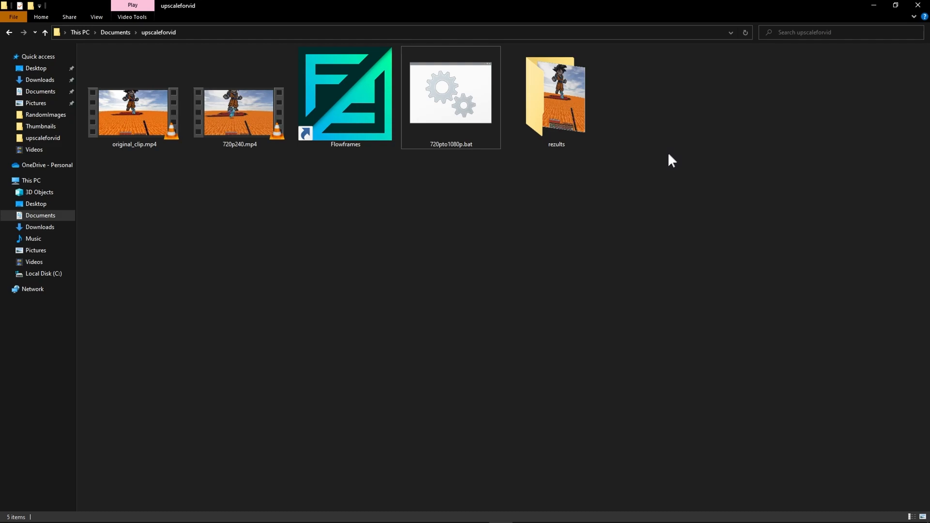
mouse_move(546, 183)
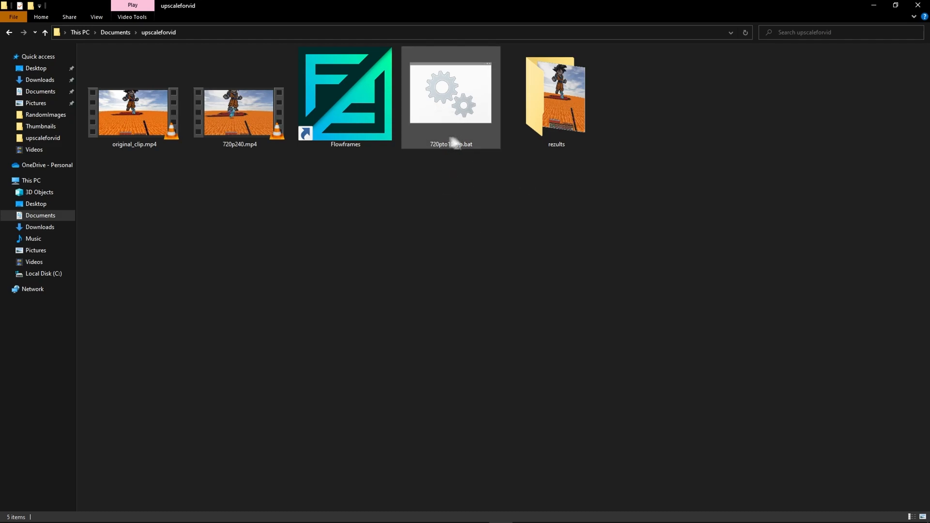
Feed 720p240.mp4 to 720pto1080p.bat to produce upscaled.mp4 and close the console
left_click(239, 113)
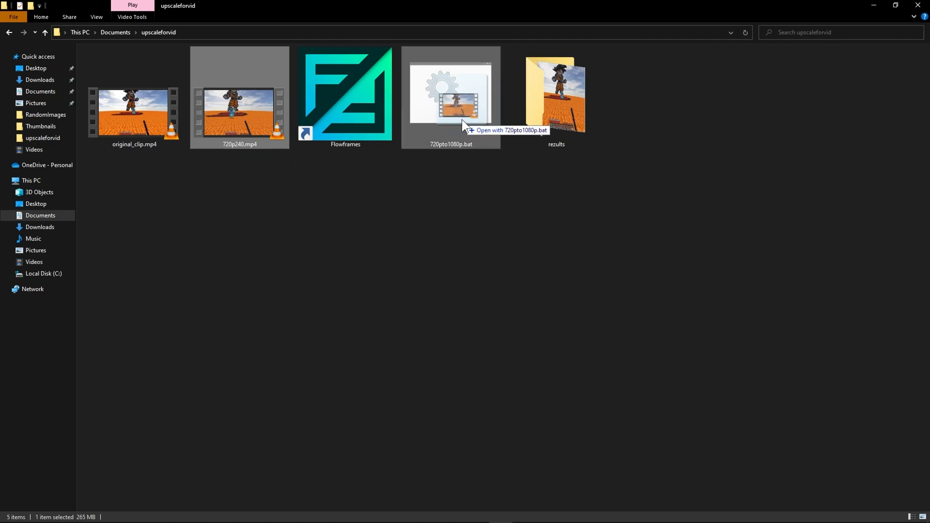
double_click(450, 95)
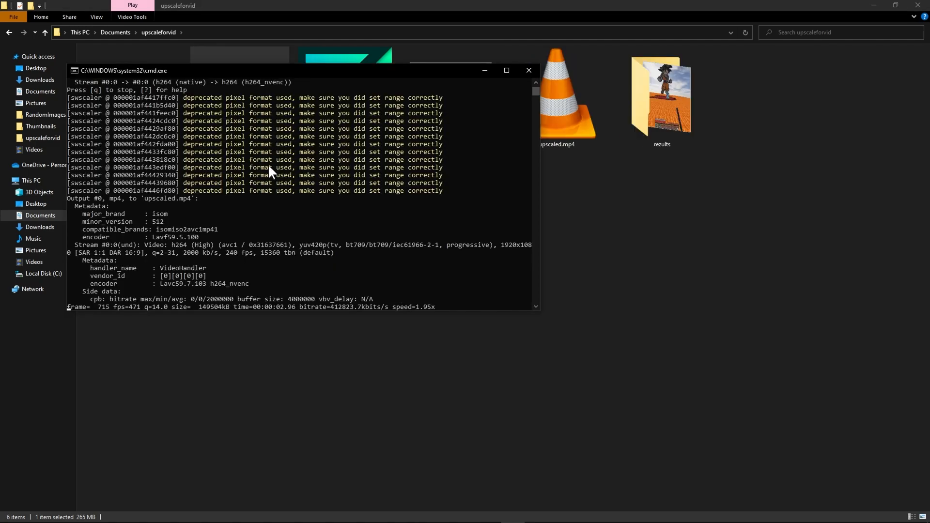
mouse_move(527, 70)
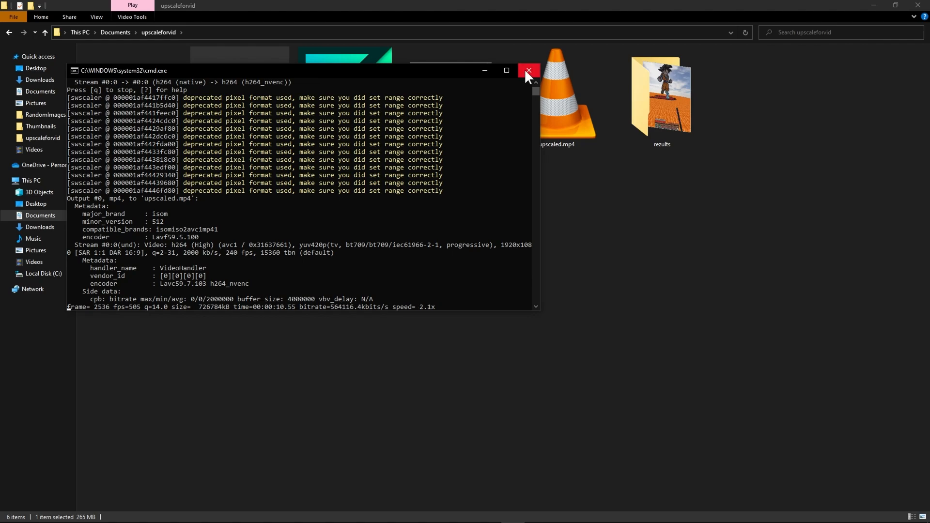
left_click(527, 70)
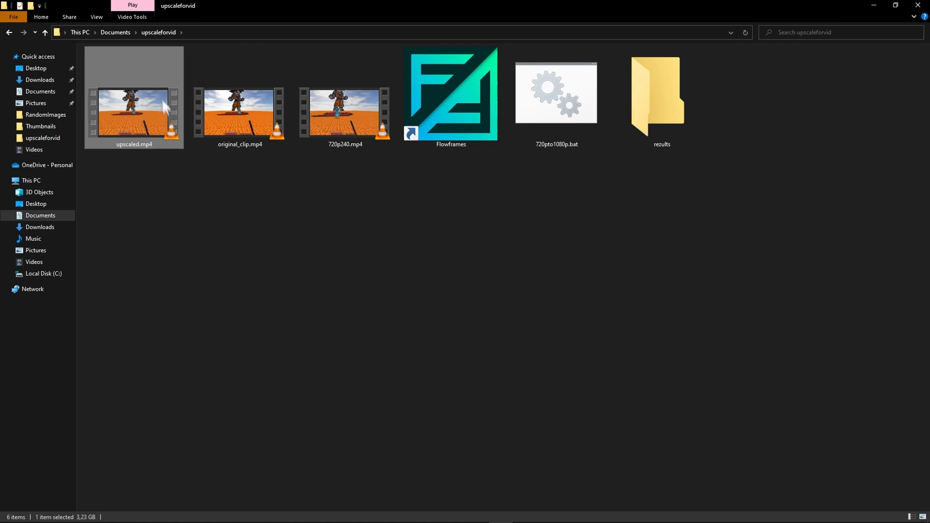
Check upscaled.mp4's properties to confirm 1920×1080 at 240 FPS
right_click(134, 110)
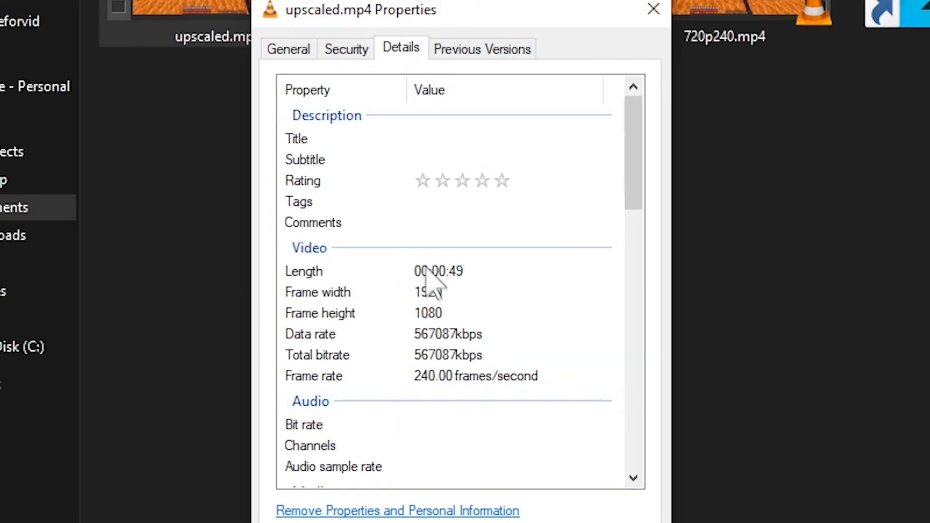
mouse_move(519, 397)
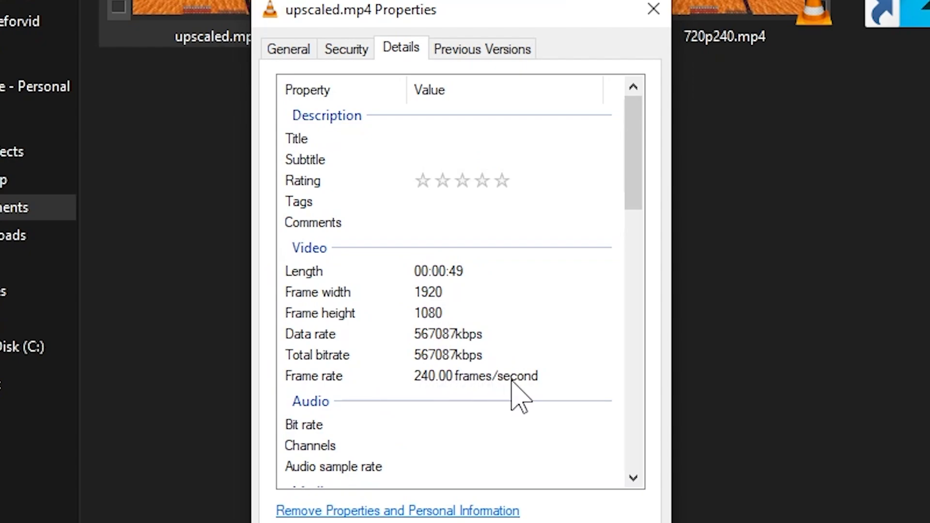
left_click(652, 9)
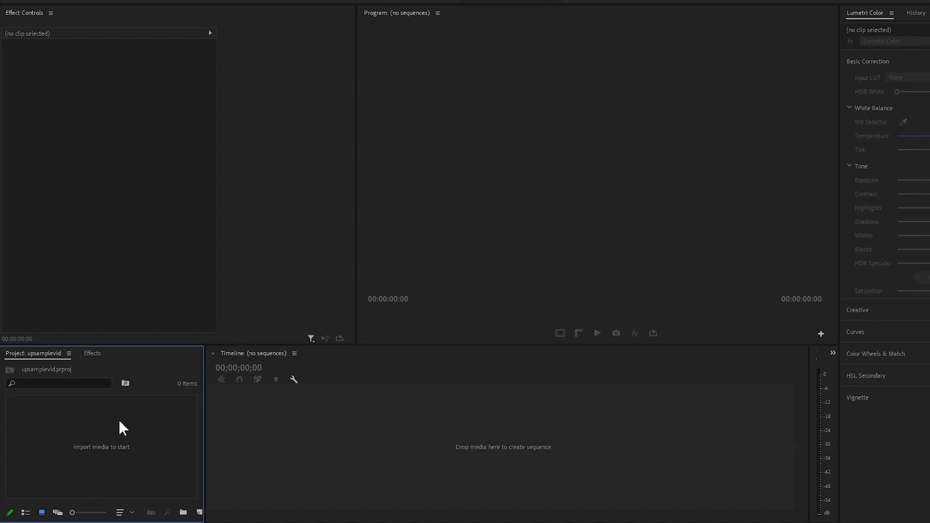
Create a new sequence from the Custom 1080p60 Normal preset
right_click(122, 427)
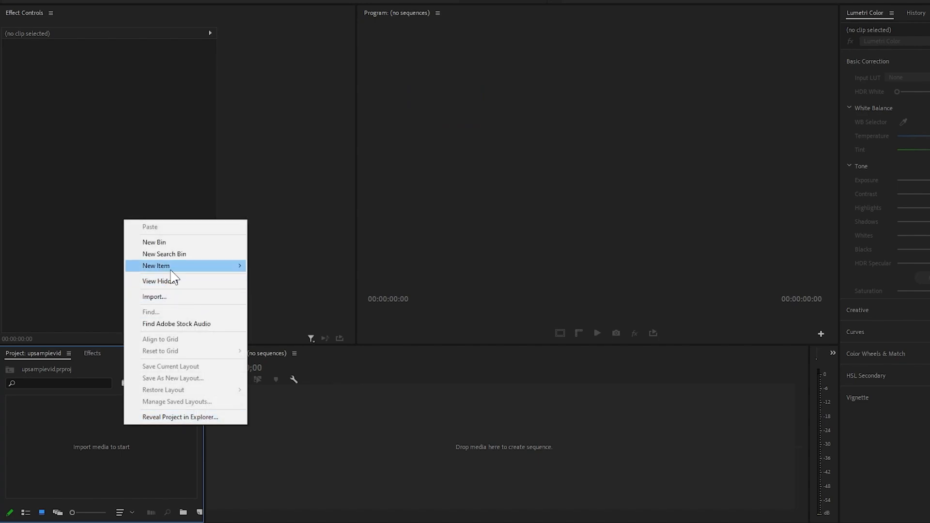
left_click(156, 266)
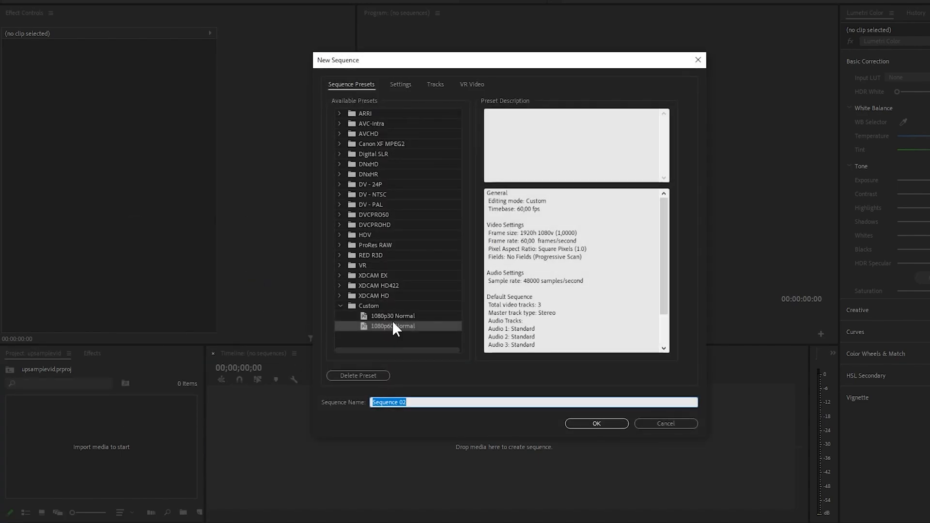
mouse_move(401, 335)
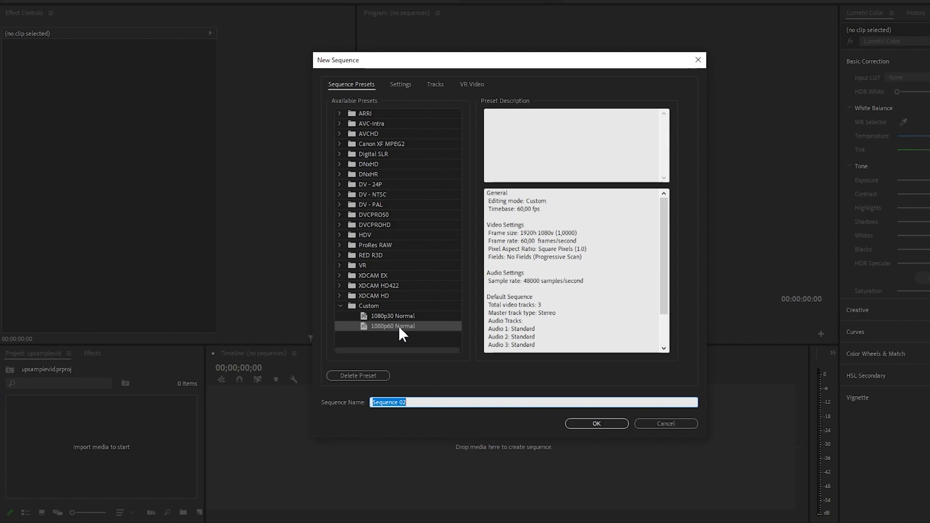
left_click(596, 423)
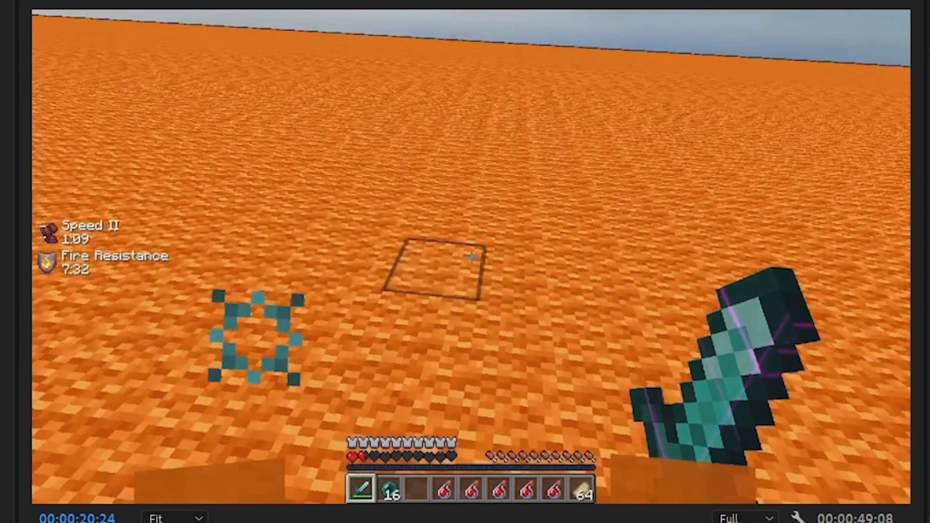
Switch upscaled.mp4 to Frame Blending time interpolation and bring up Export Settings
right_click(107, 361)
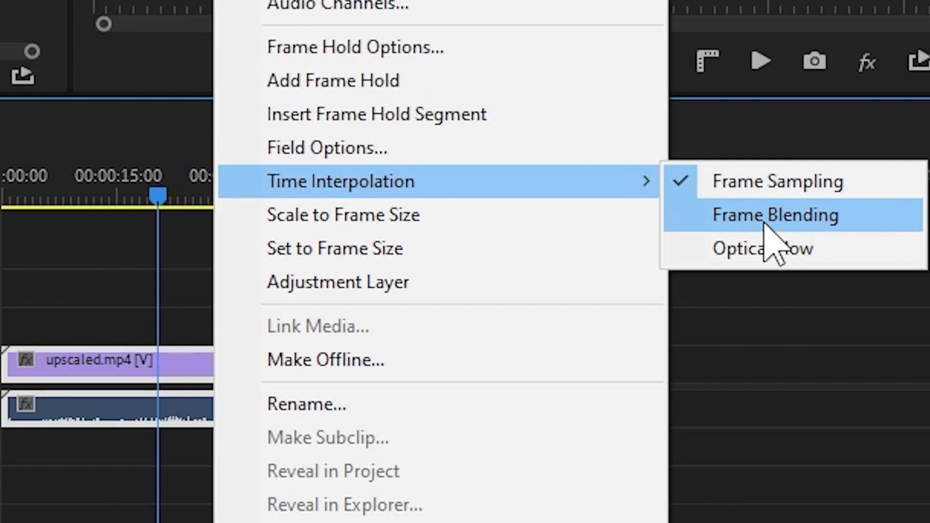
left_click(774, 215)
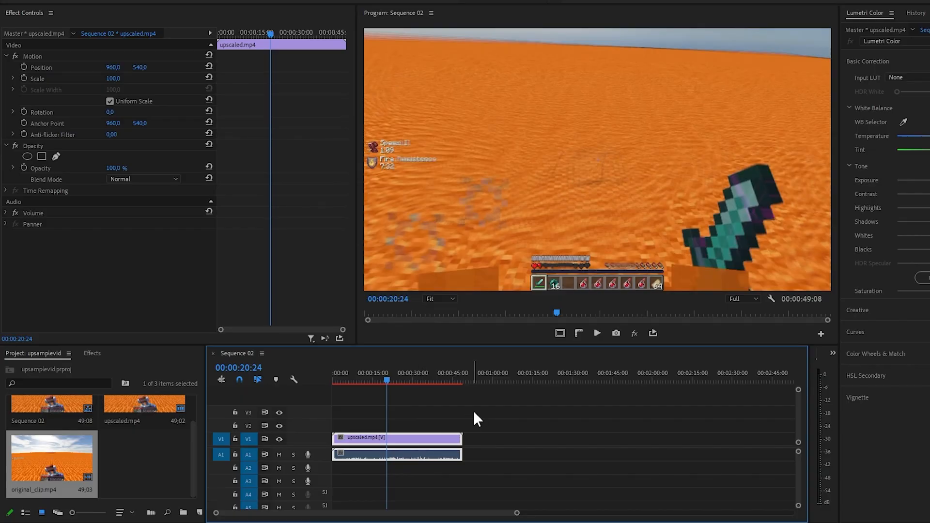
key("ctrl+s")
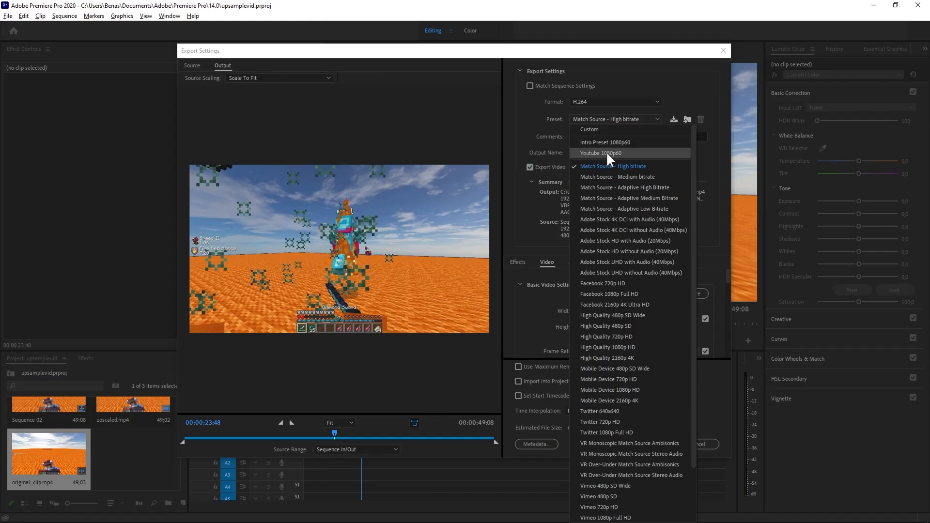
Export the sequence as final_clip.mp4 using the Youtube 1080p60 preset
left_click(601, 153)
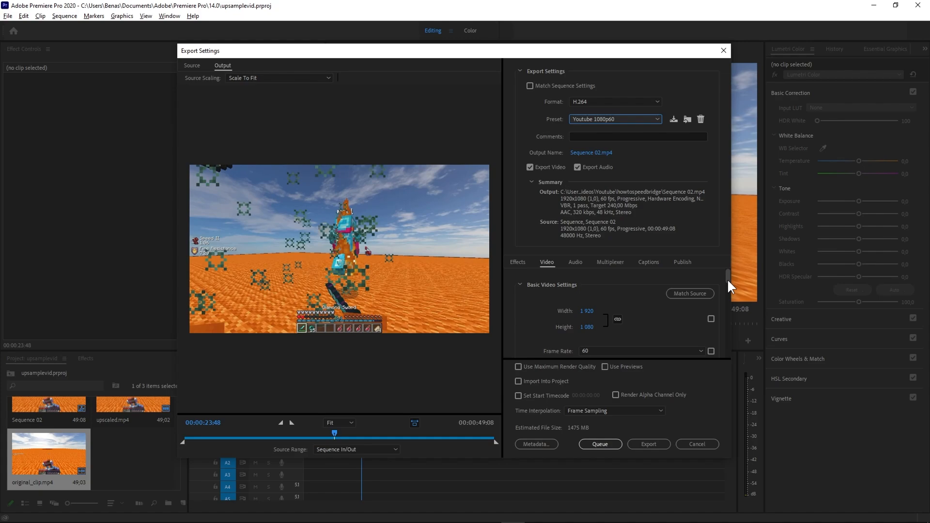
scroll("down", 3)
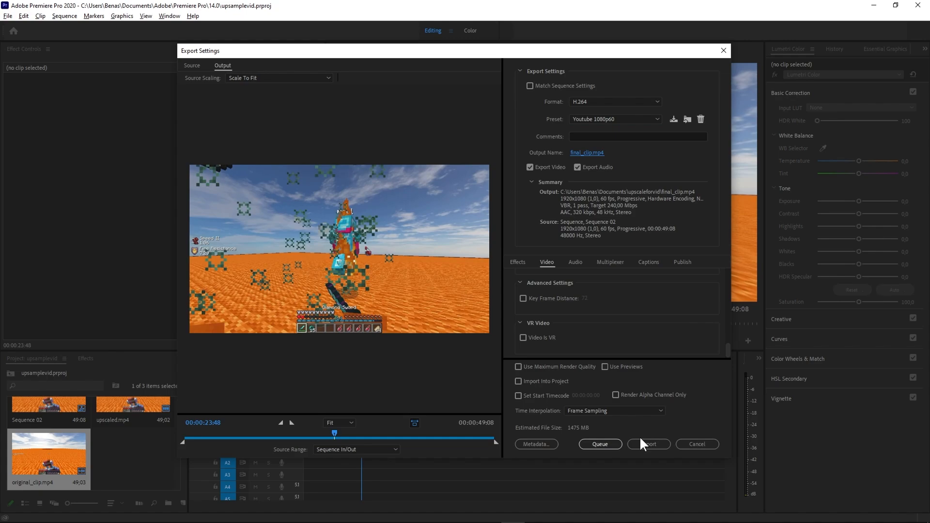
left_click(648, 444)
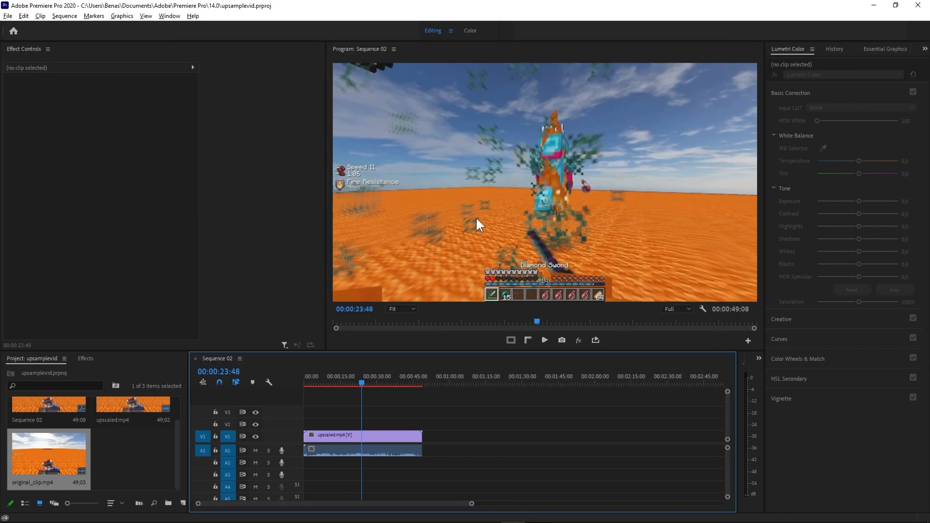
mouse_move(540, 402)
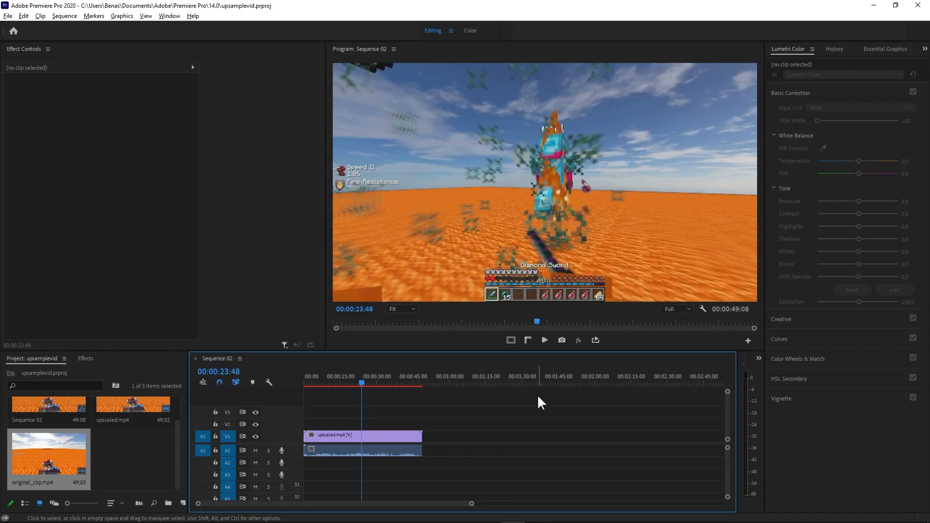